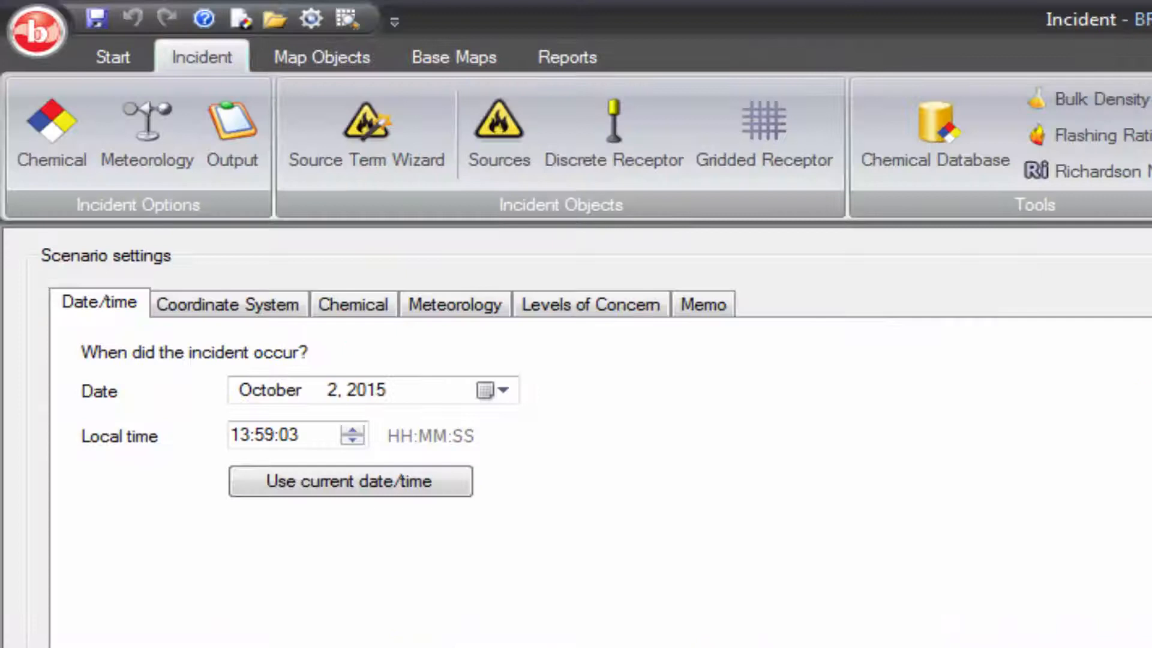
# Step: Show the Meteorology table: 25.03 C, 760 mmHg, 50% humidity, 270° wind at 1.5 m/s
pyautogui.click(350, 482)
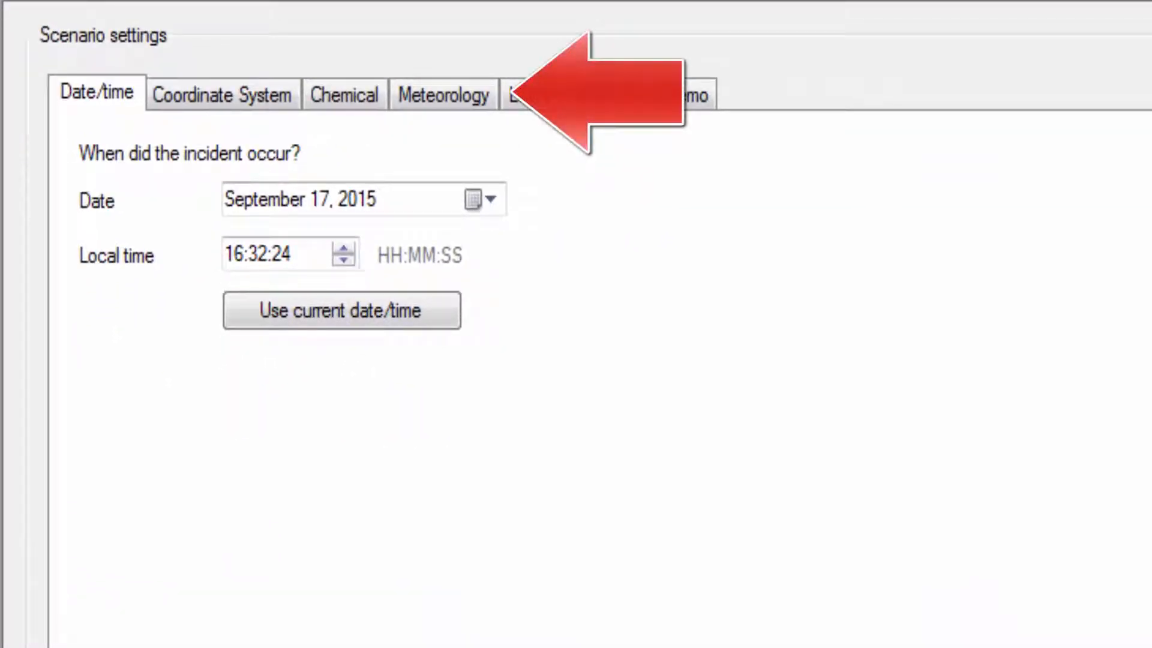
pyautogui.click(442, 94)
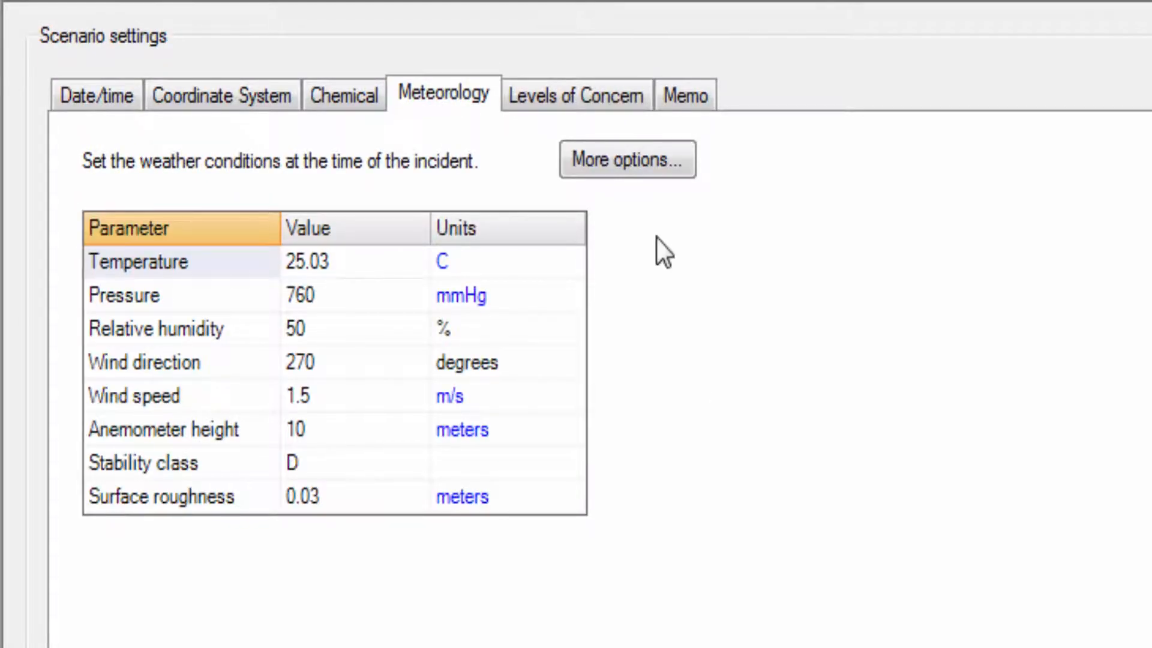
# Step: Edit pressure to 790, then show temperature in K (298.18) and pressure in Pascals
pyautogui.click(353, 261)
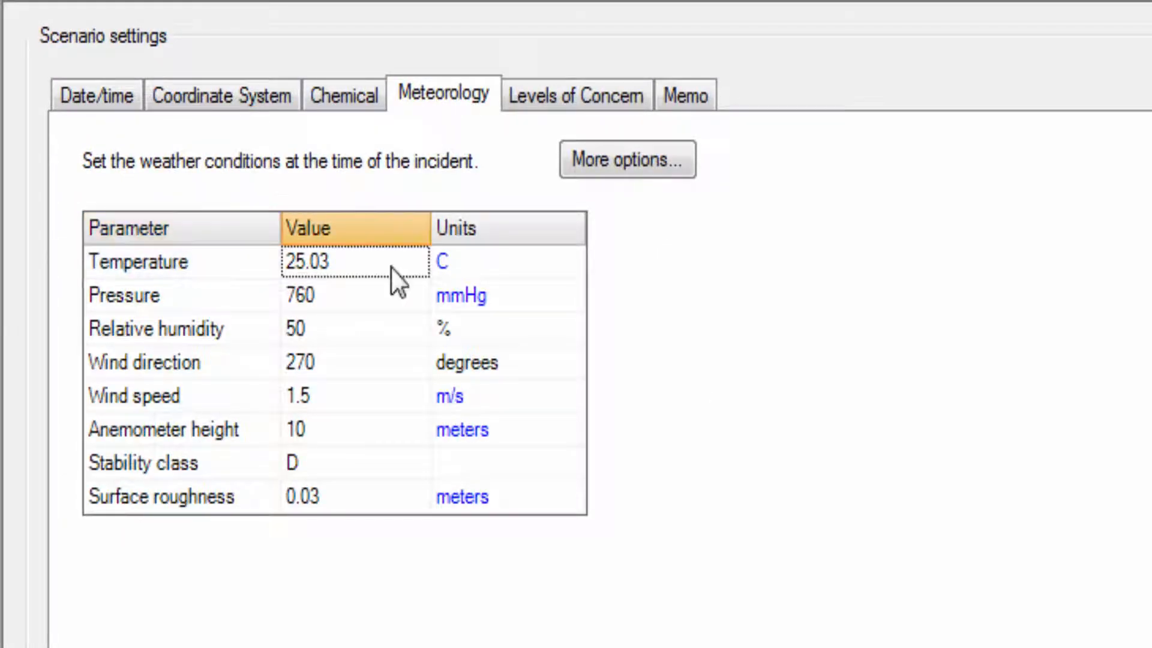
pyautogui.press('Backspace')
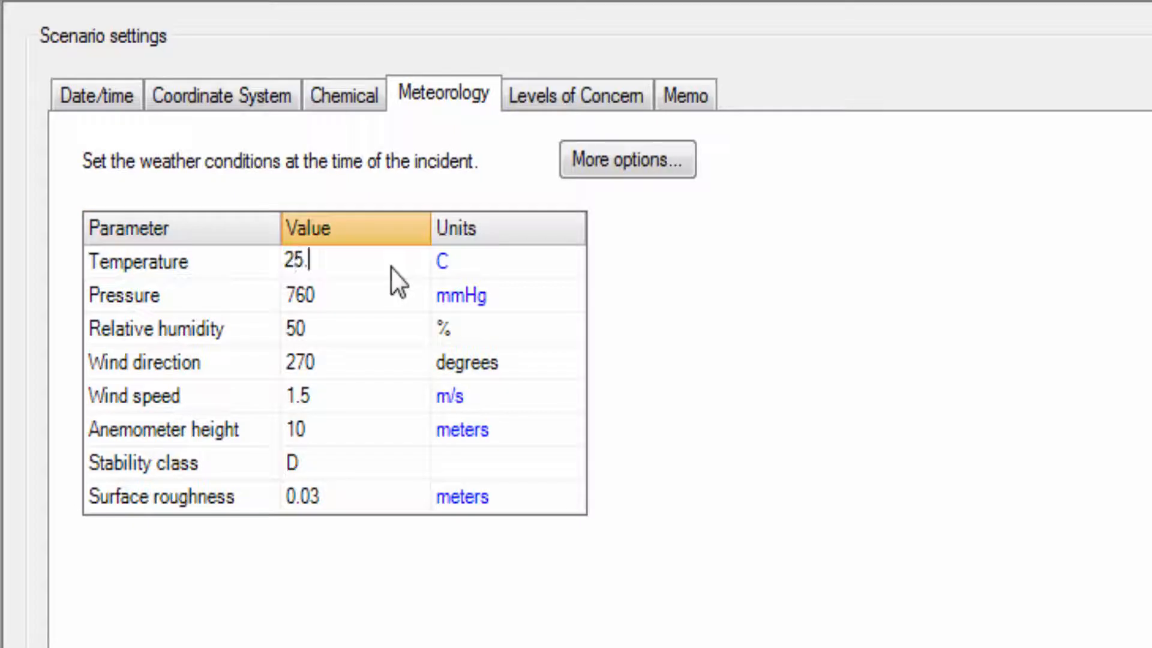
pyautogui.write('03')
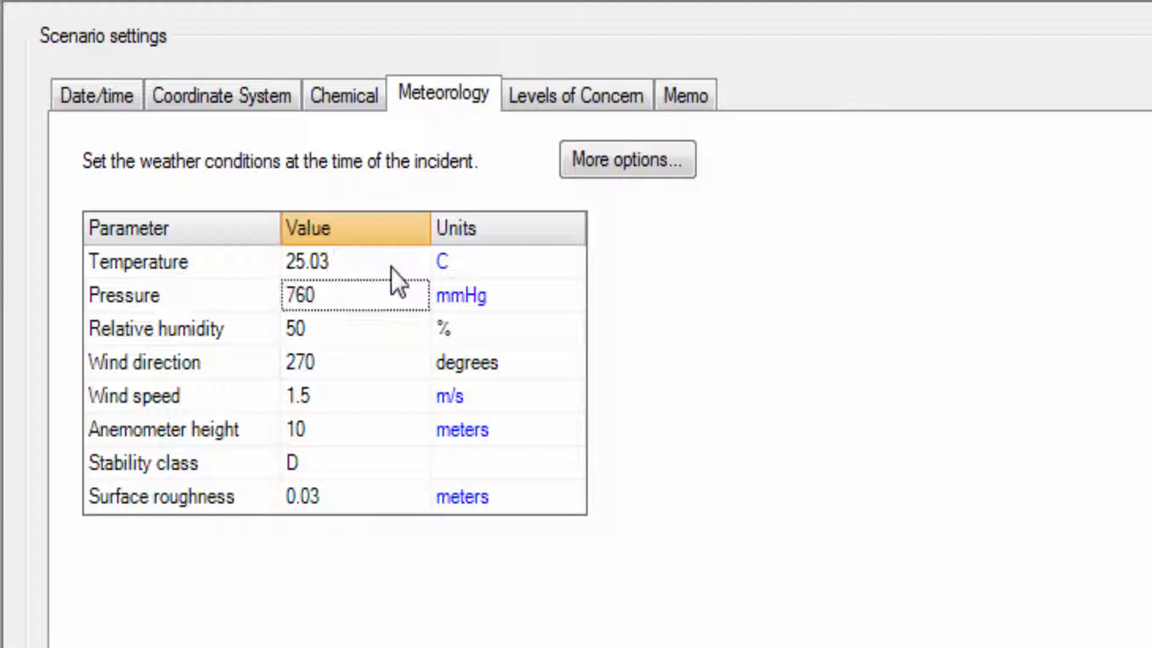
pyautogui.press('backspace')
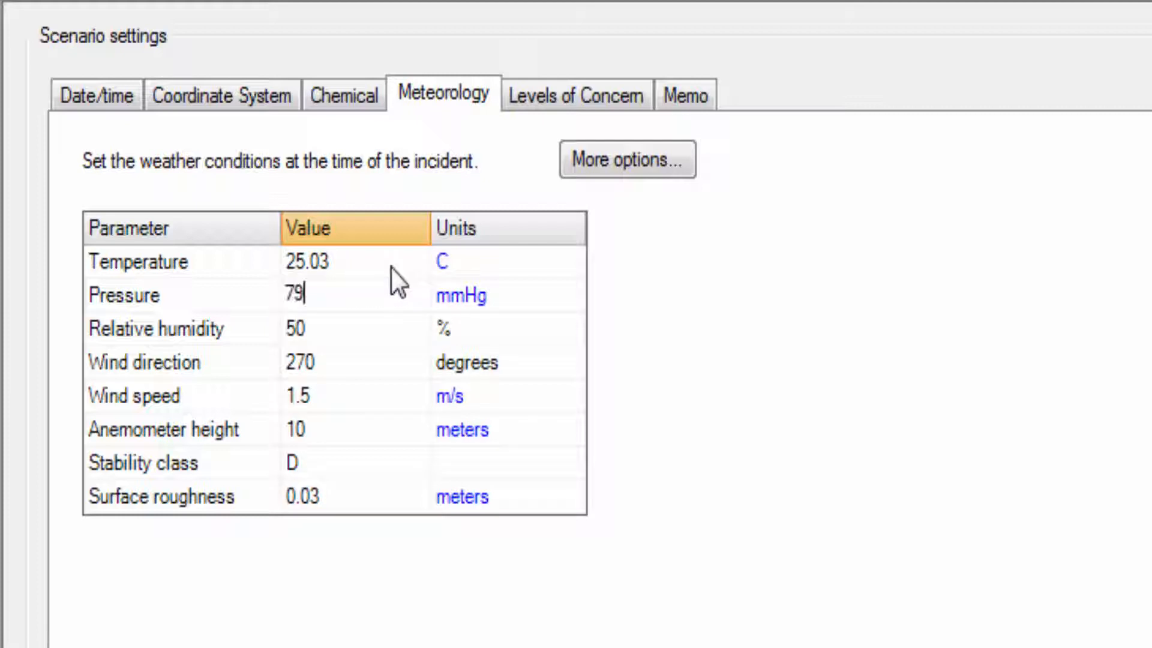
pyautogui.write('0')
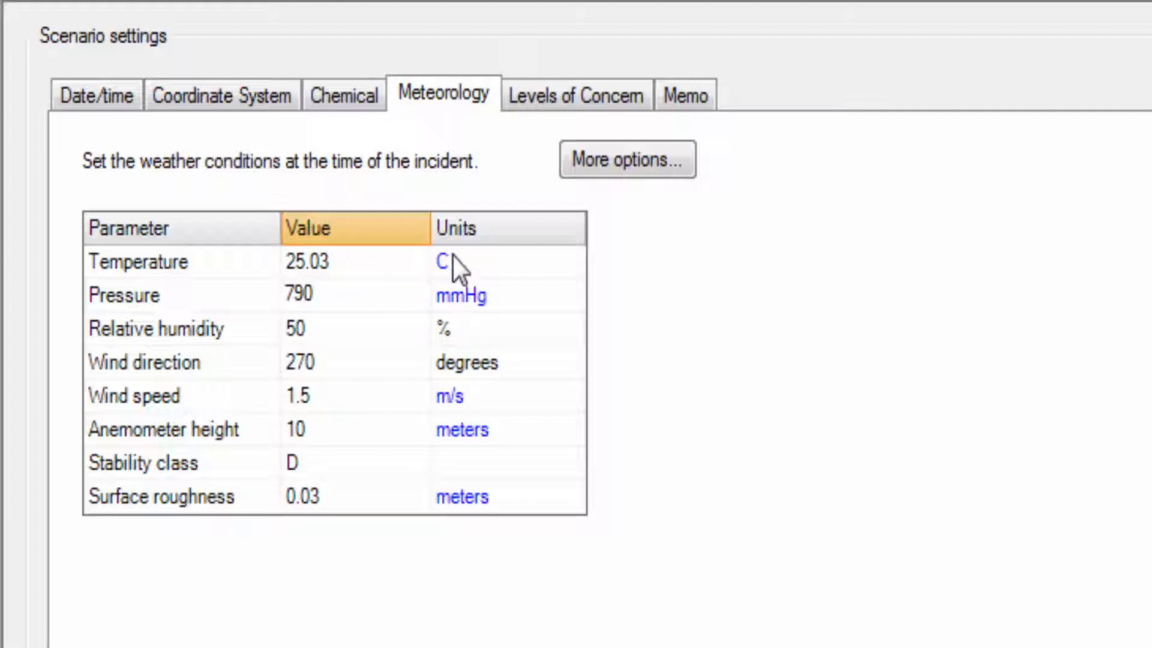
pyautogui.click(441, 261)
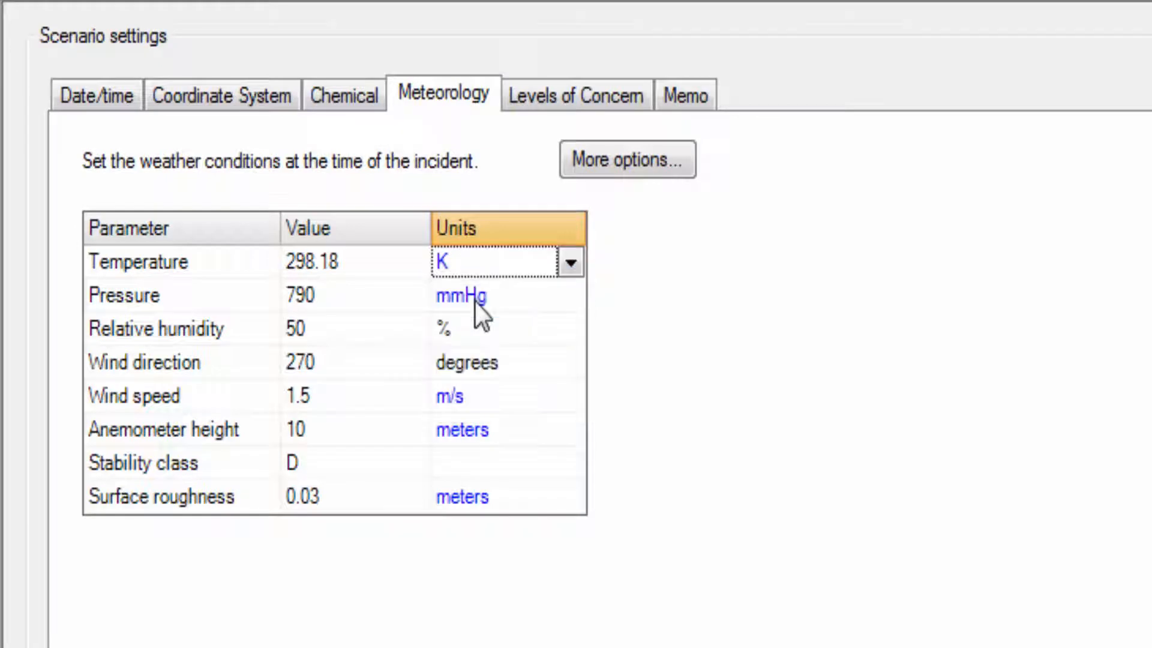
pyautogui.click(461, 295)
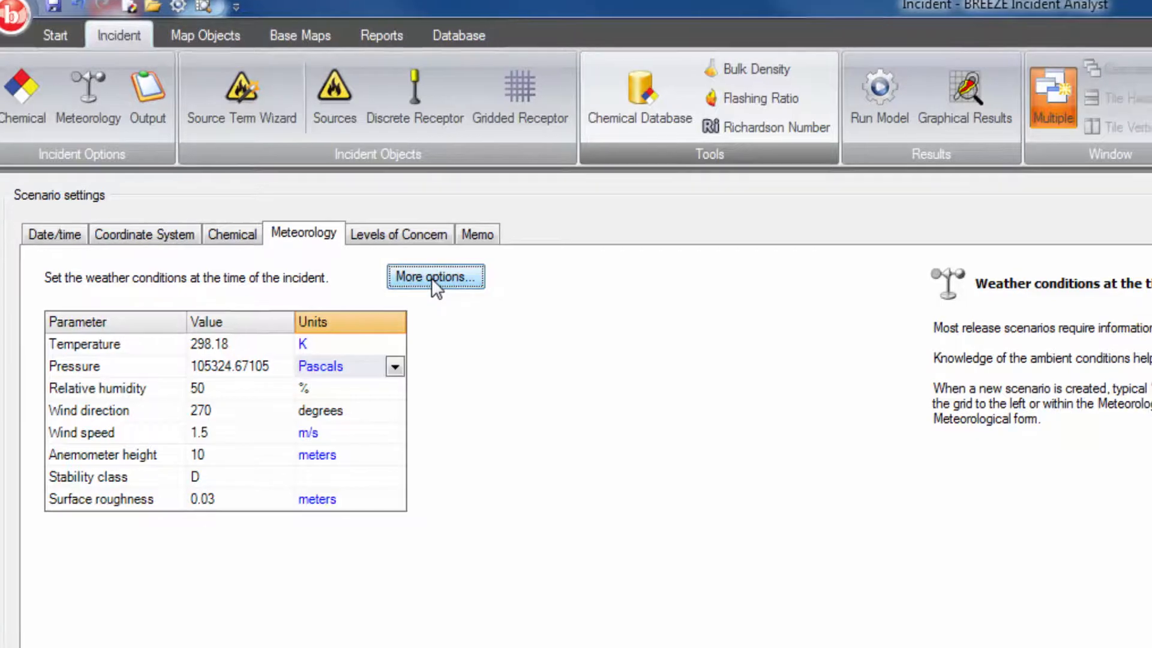
# Step: Change the temperature unit from K back to Celsius (25.03 C) in the full meteorology parameters
pyautogui.click(435, 276)
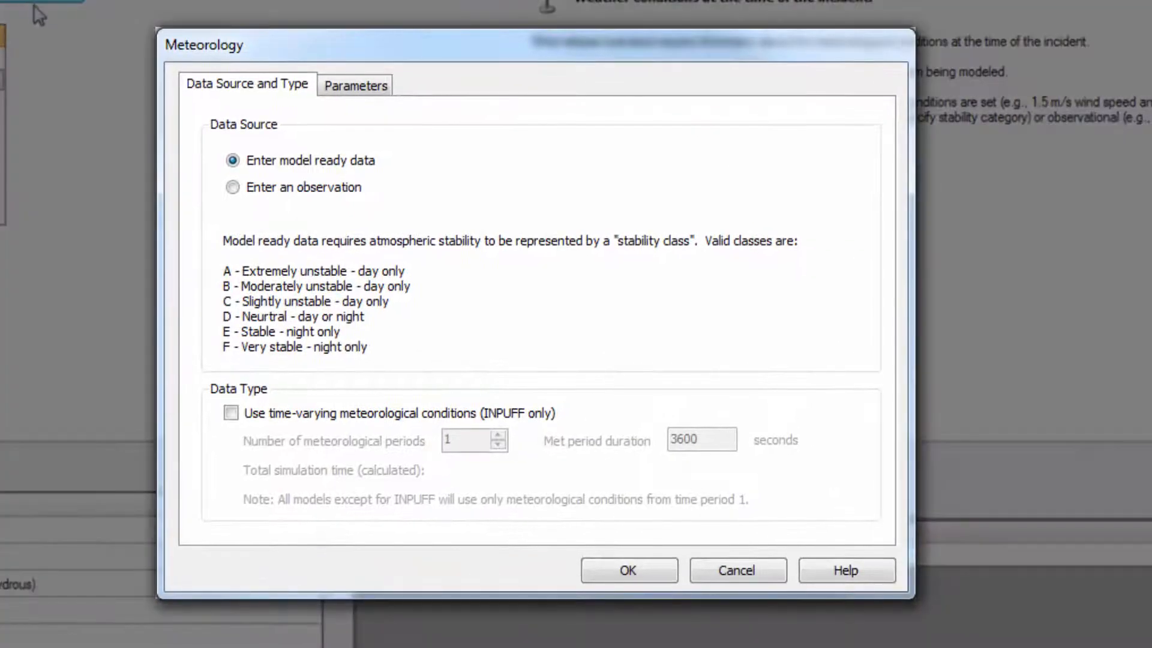
pyautogui.moveTo(377, 147)
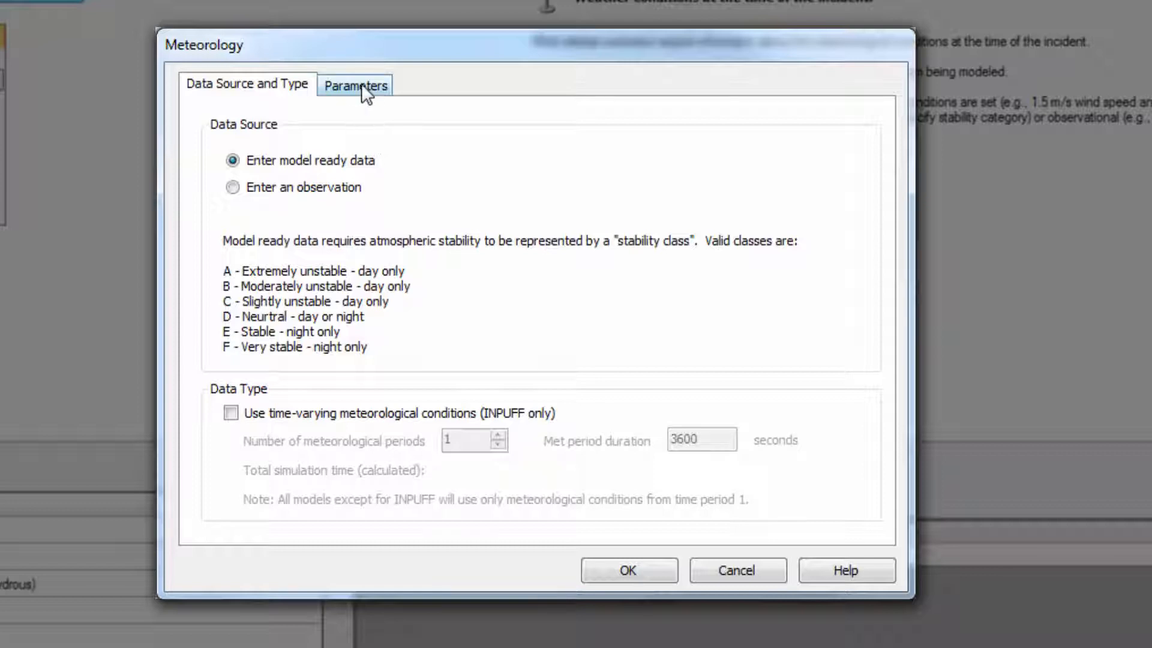
pyautogui.click(355, 85)
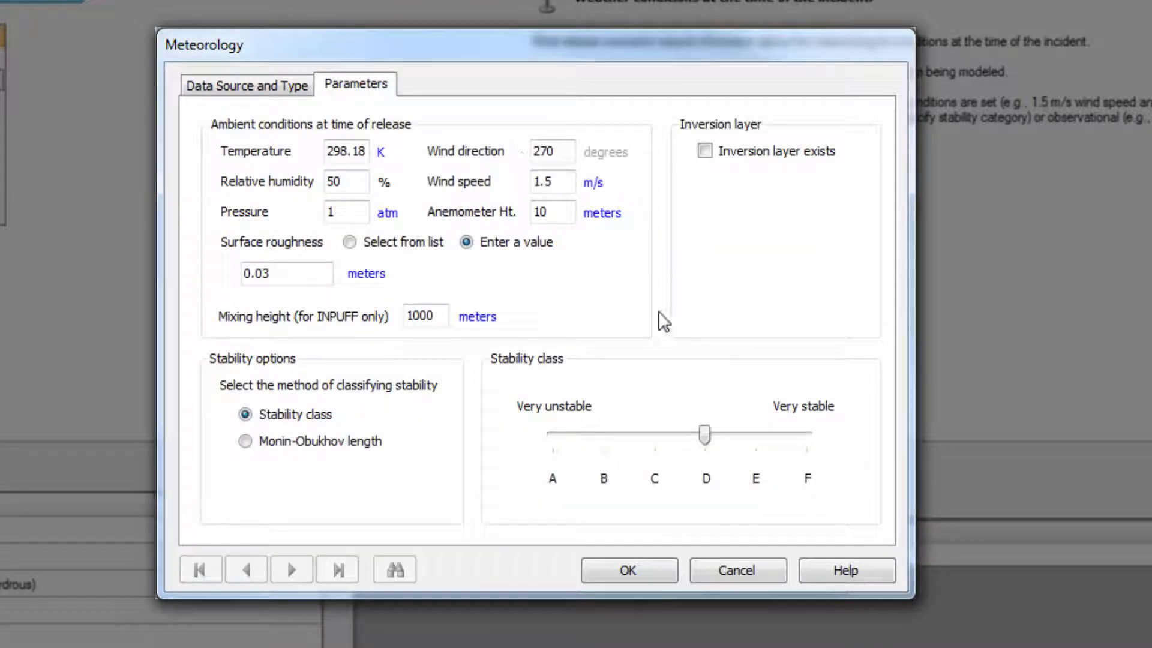
pyautogui.click(380, 151)
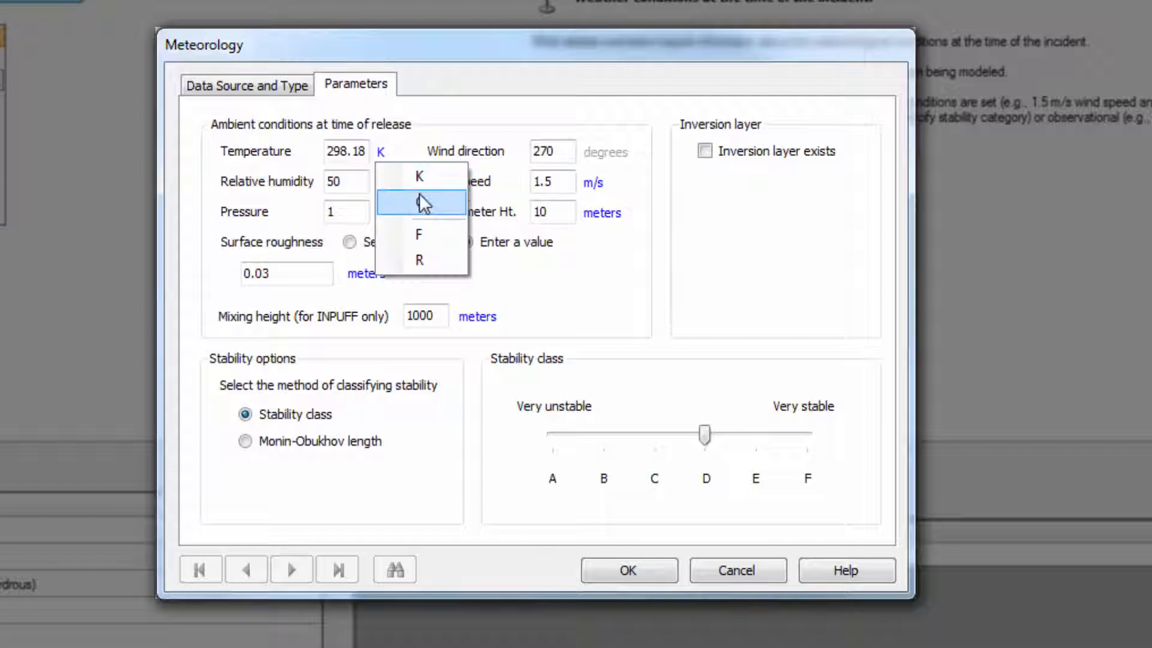
pyautogui.moveTo(426, 202)
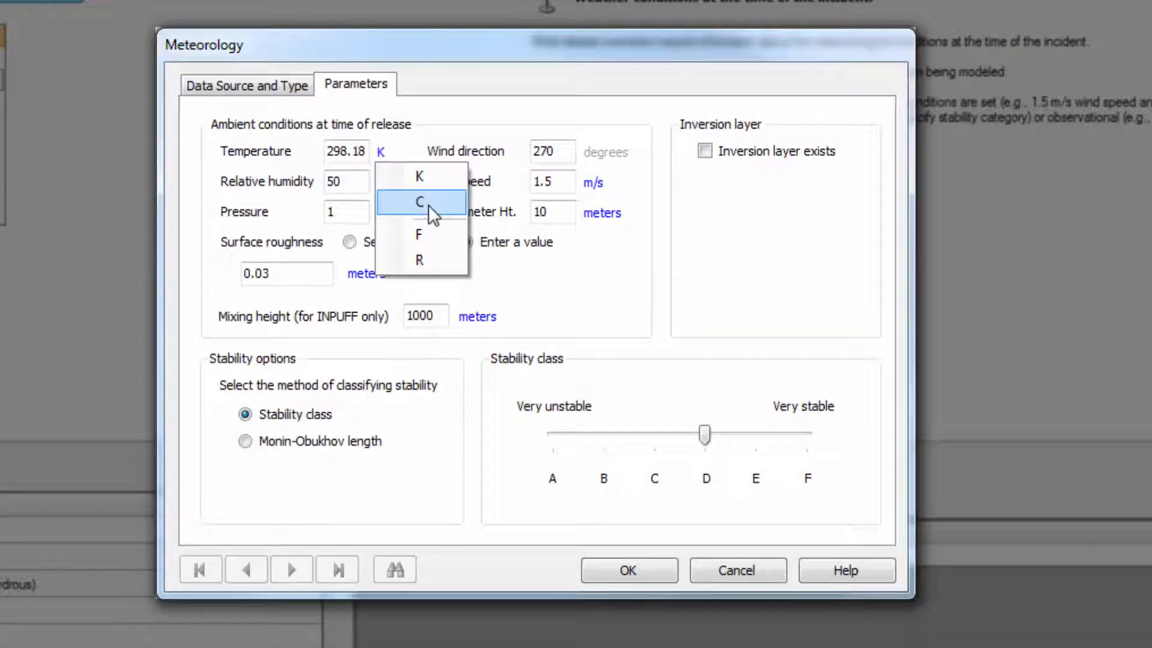
pyautogui.click(419, 202)
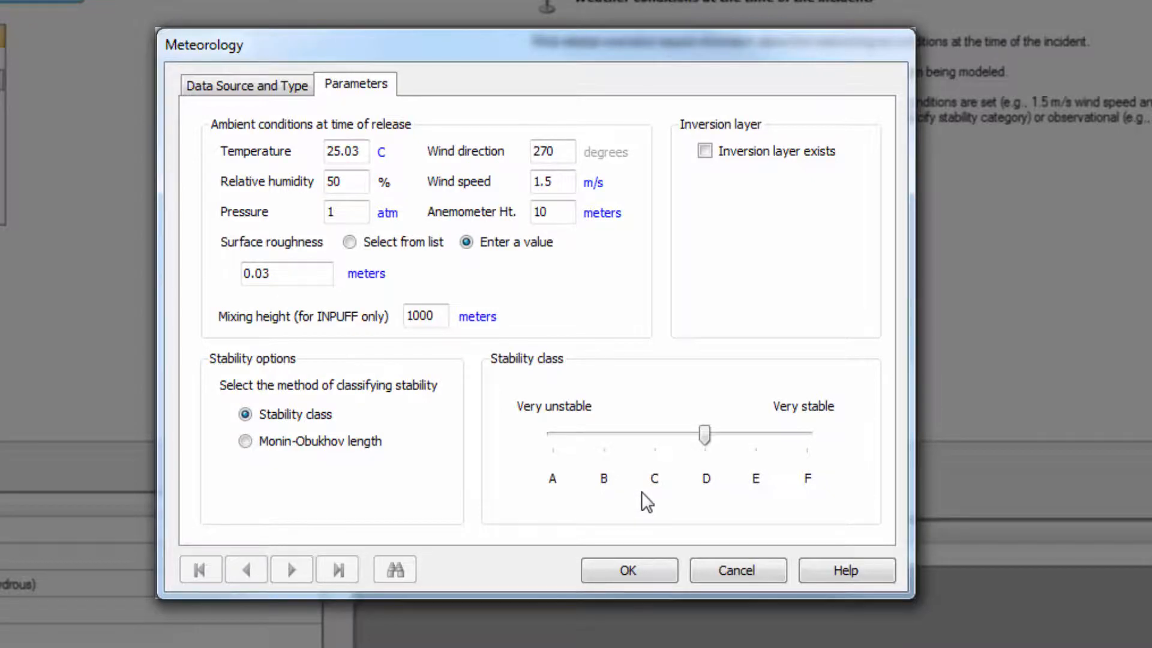
pyautogui.click(627, 570)
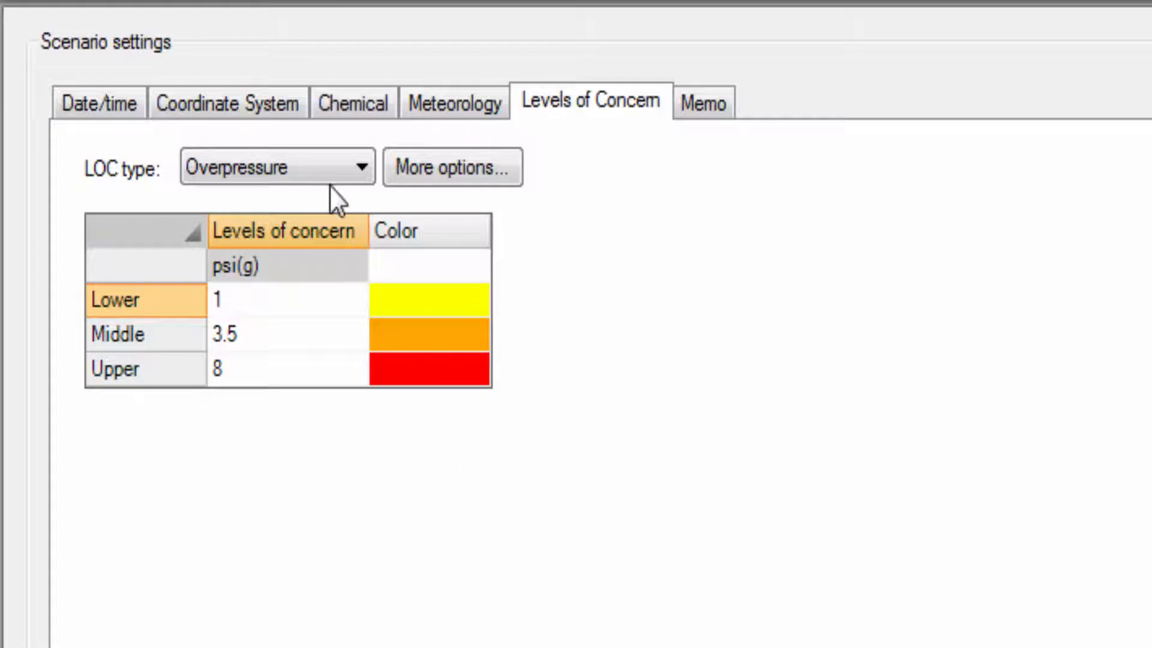
# Step: Set the levels of concern to Toxicity at 100, 43000 and 430000 ppm
pyautogui.click(358, 166)
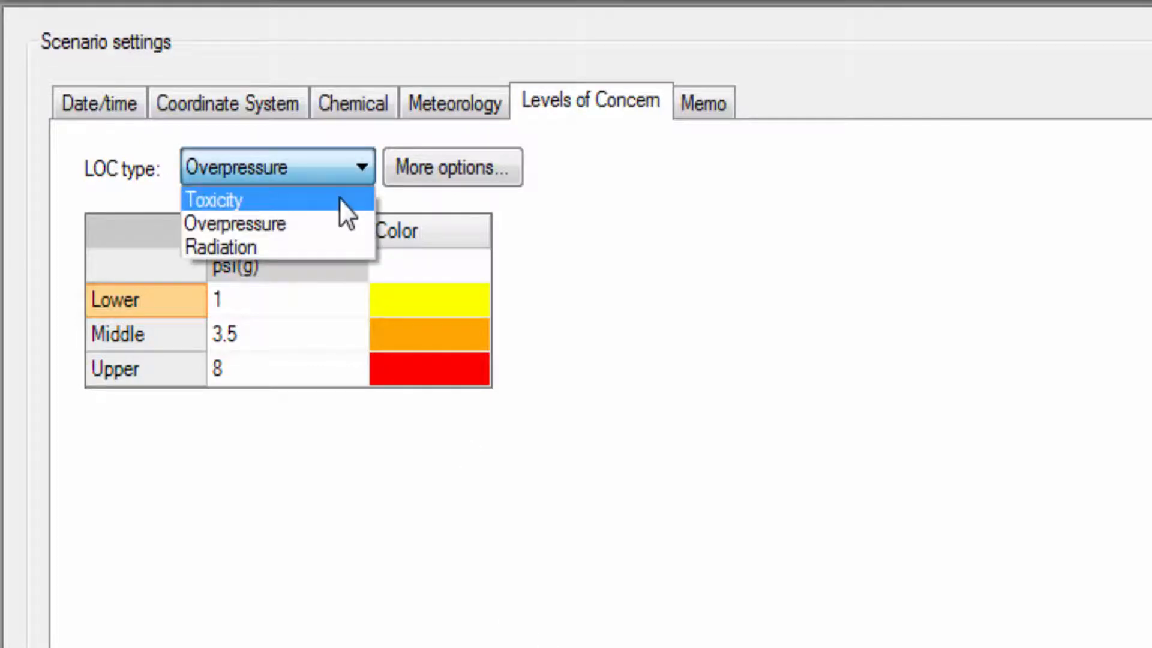
pyautogui.click(213, 199)
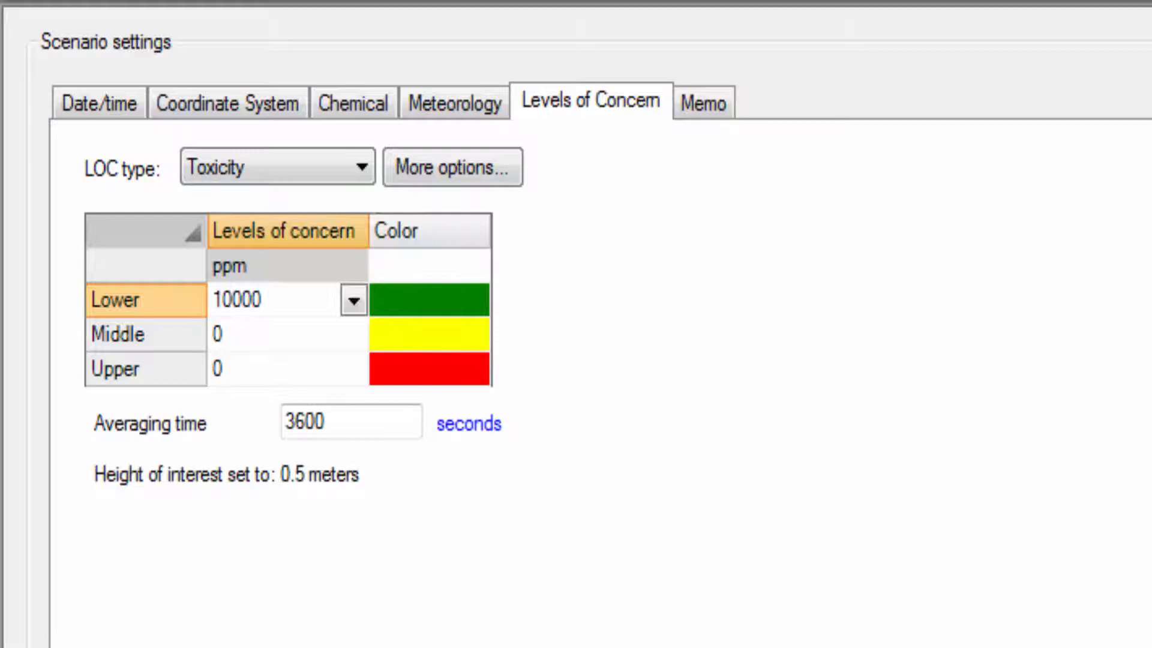
pyautogui.click(354, 301)
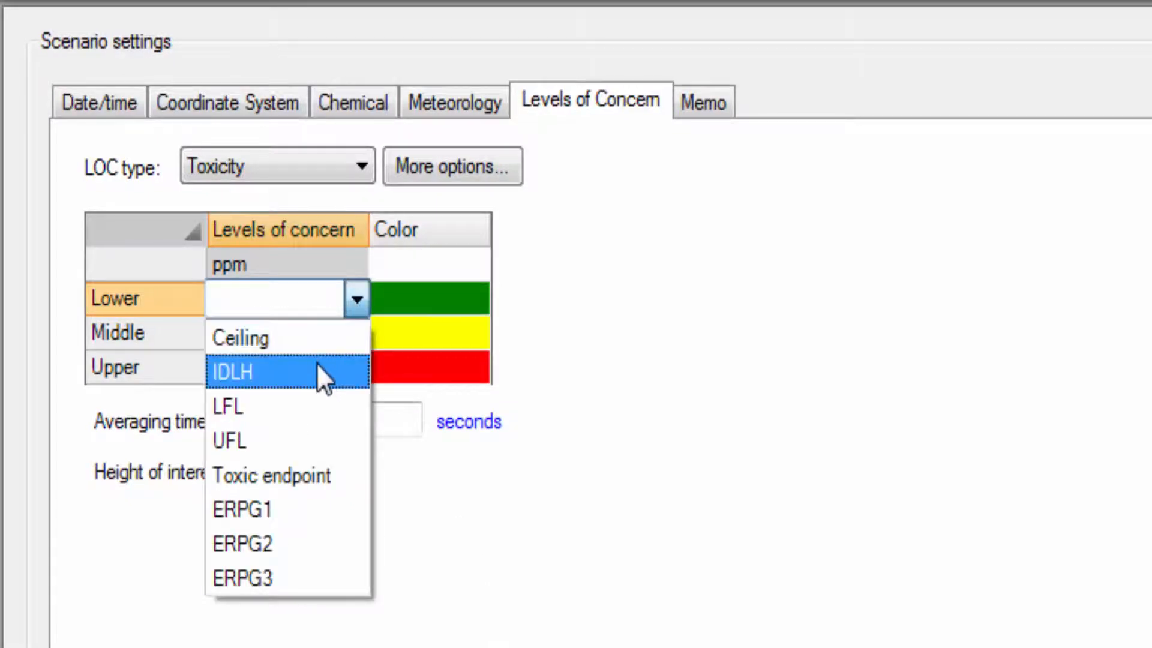
pyautogui.click(232, 372)
pyautogui.write('43')
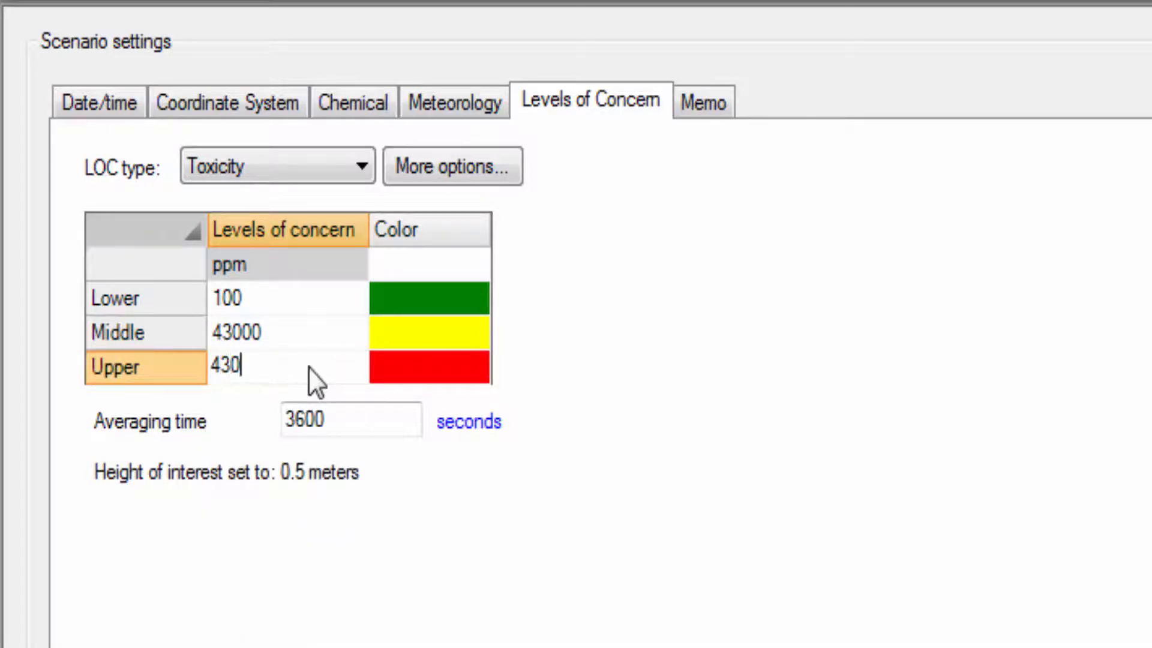
pyautogui.write('000')
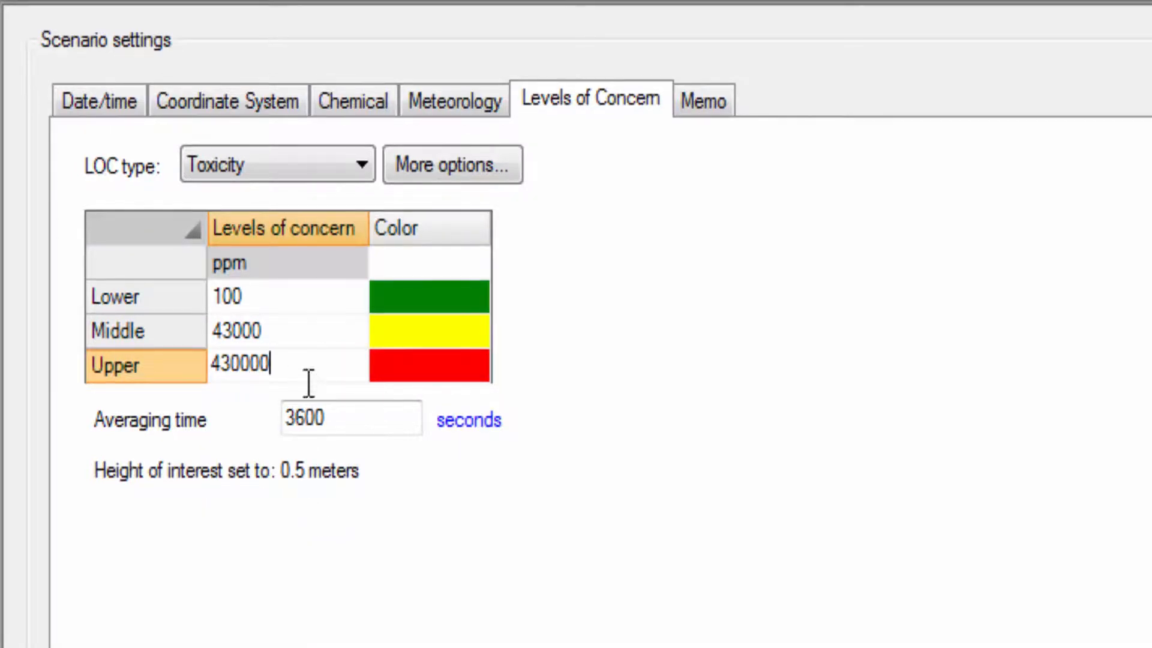
# Step: Enter a 39000-second averaging time and display it as 650 minutes
pyautogui.click(351, 418)
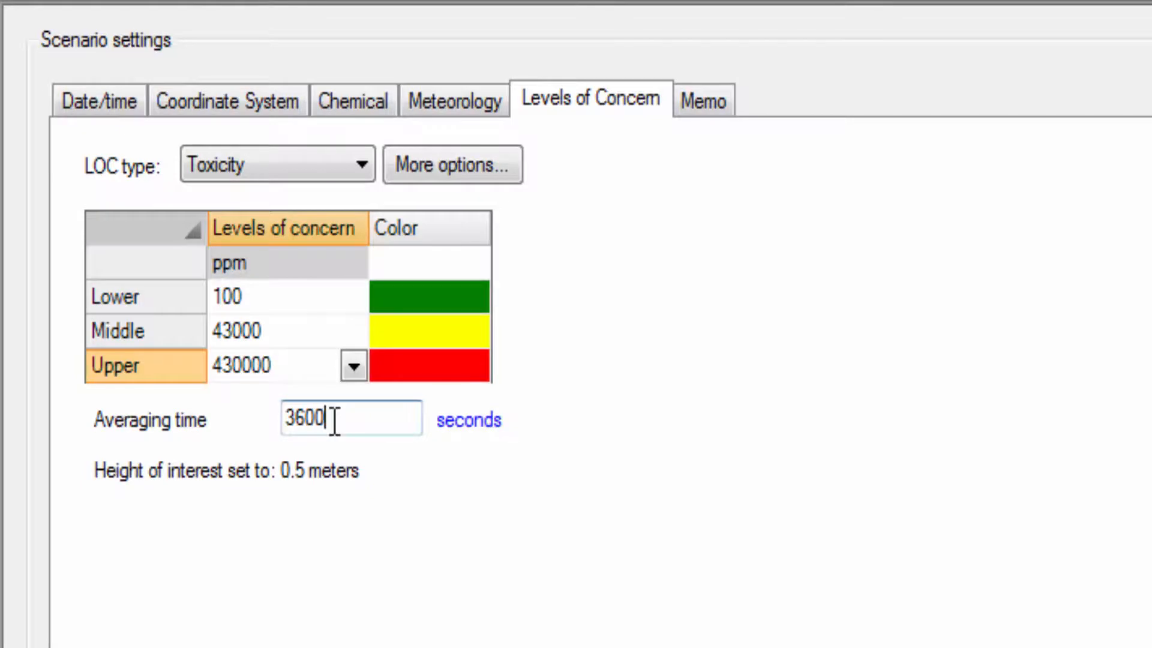
pyautogui.tripleClick(351, 419)
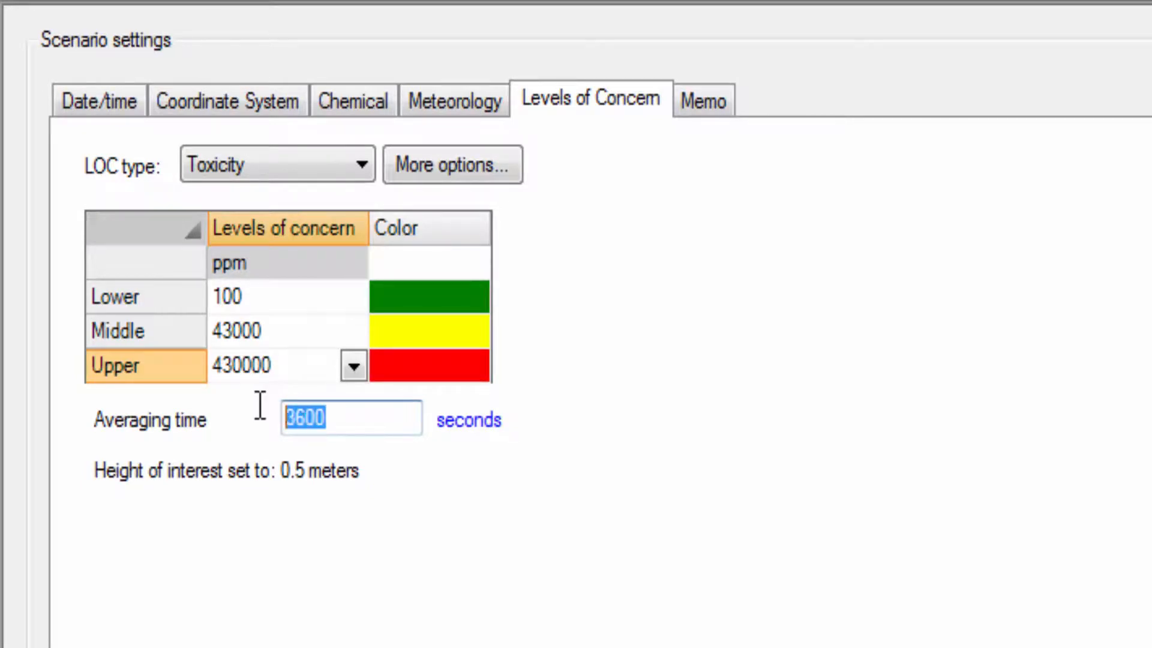
pyautogui.press('Delete')
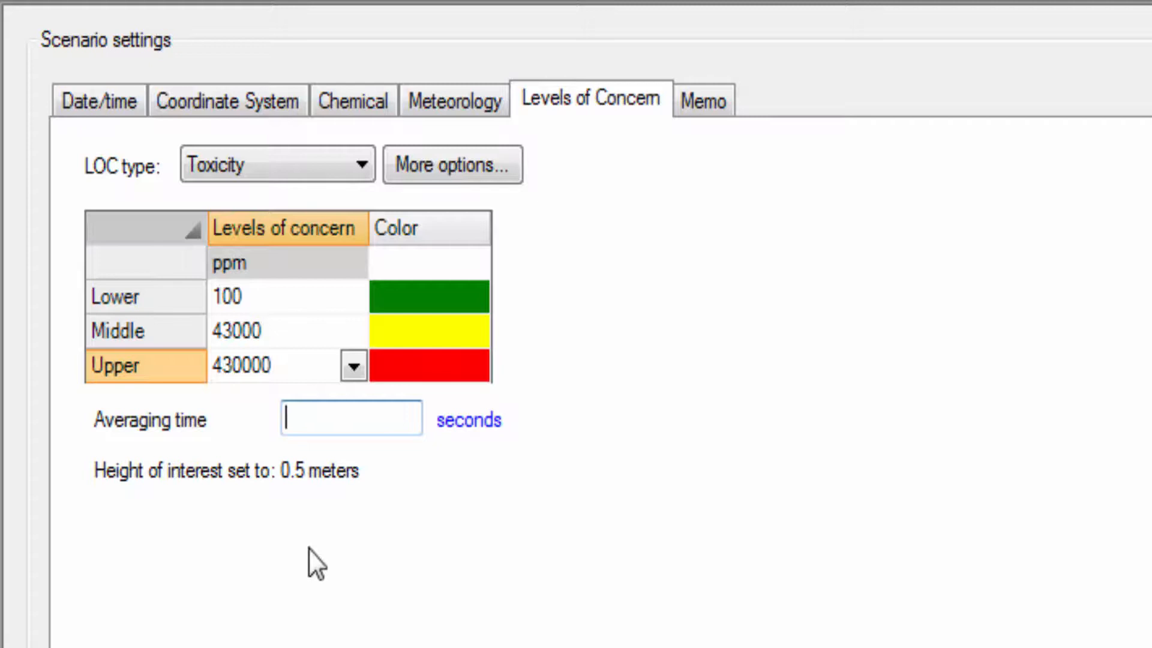
pyautogui.write('39000')
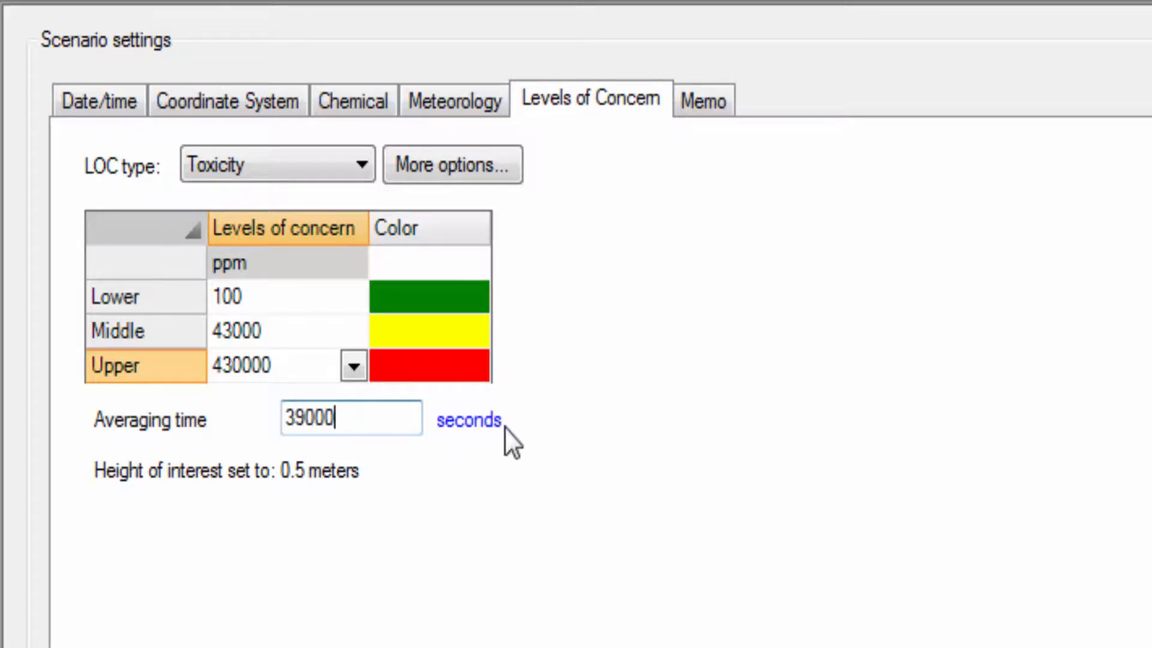
pyautogui.click(468, 420)
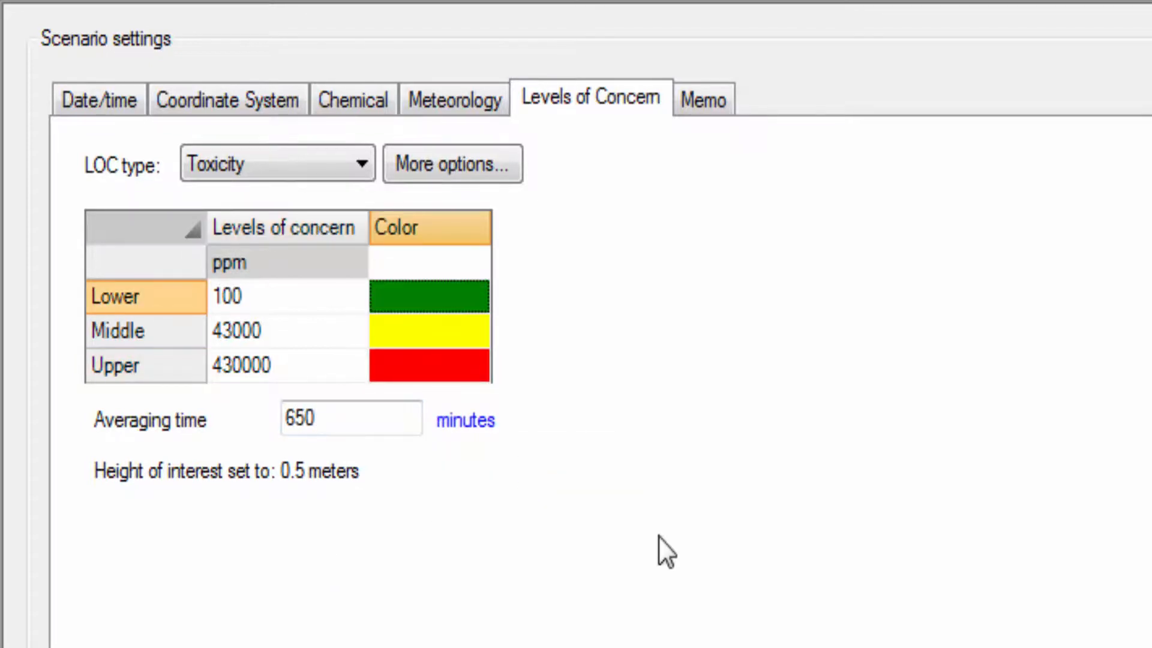
pyautogui.moveTo(667, 562)
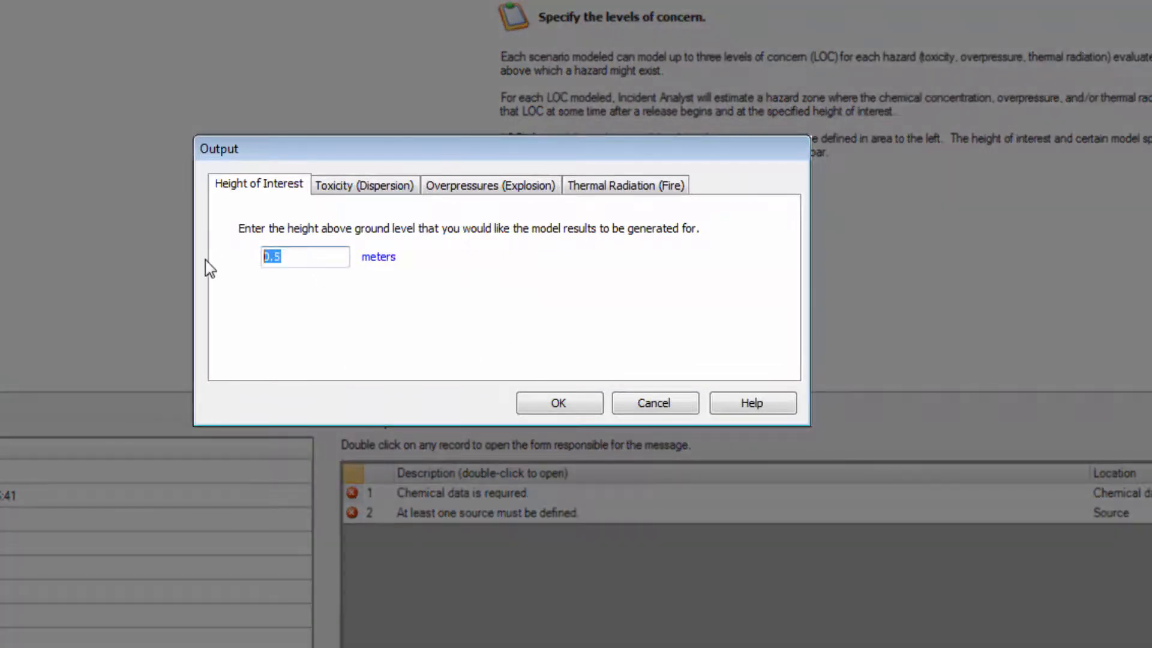
# Step: Enter a 1.5 m height of interest, shown as 150 cm, and confirm
pyautogui.write('1.5')
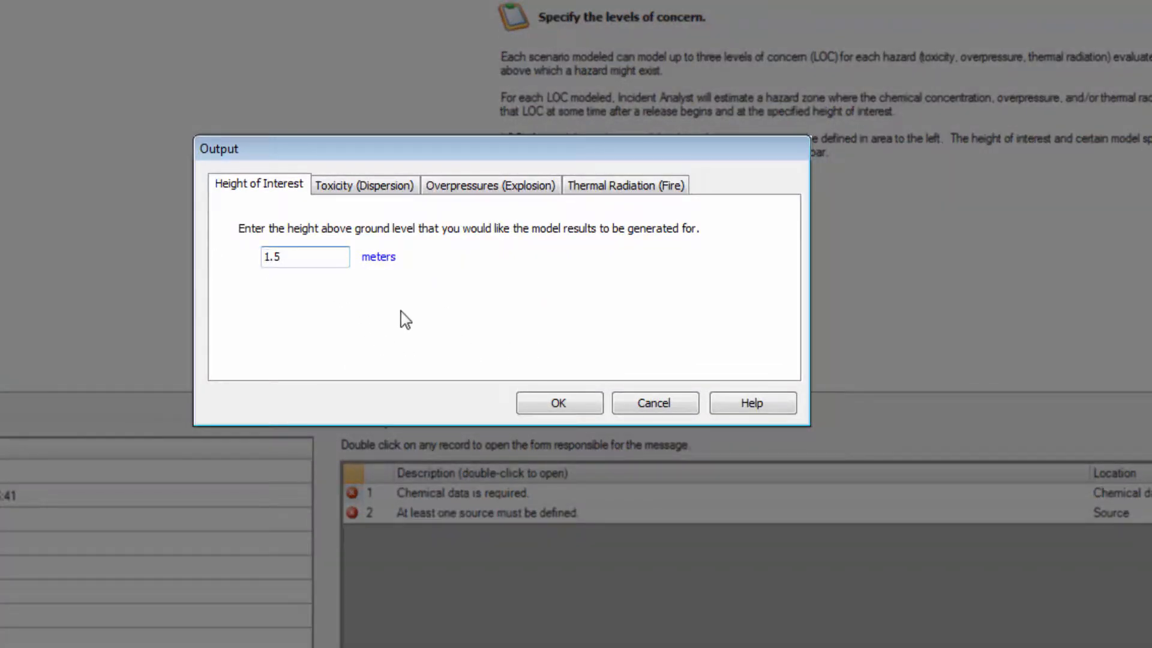
pyautogui.click(377, 256)
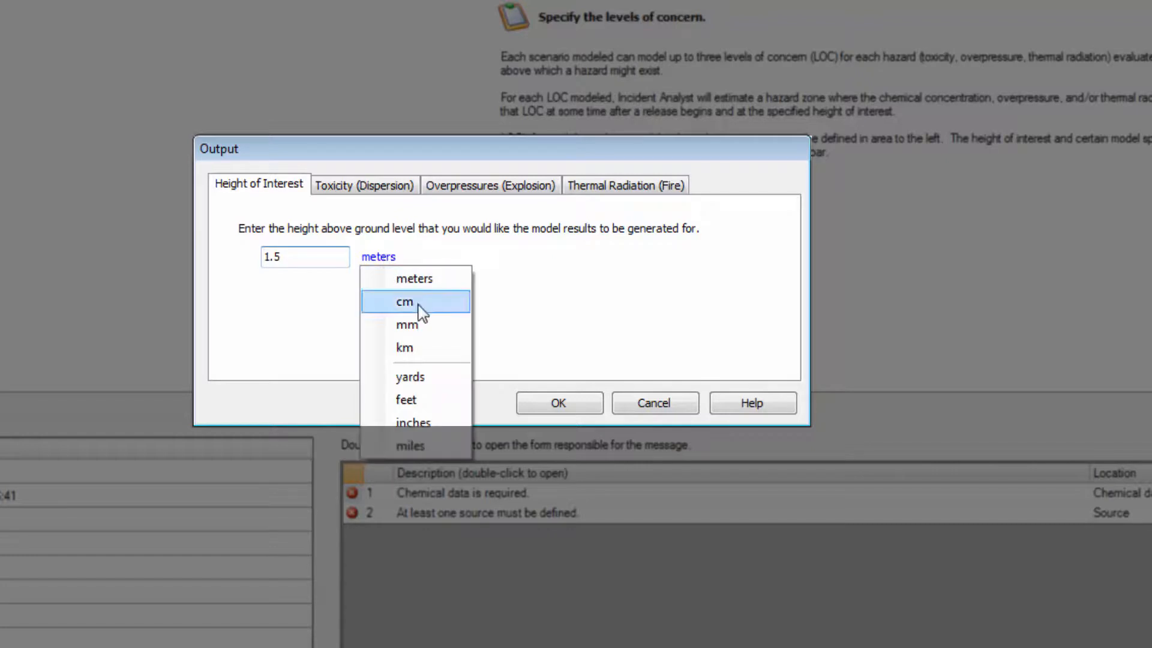
pyautogui.click(403, 301)
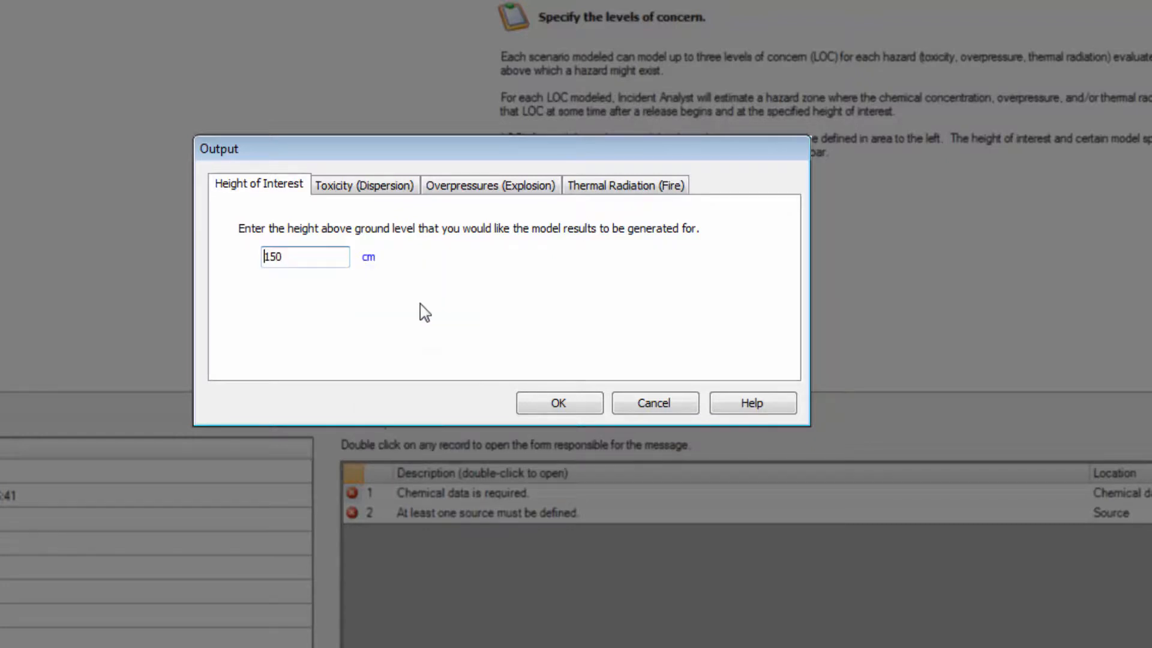
pyautogui.moveTo(558, 402)
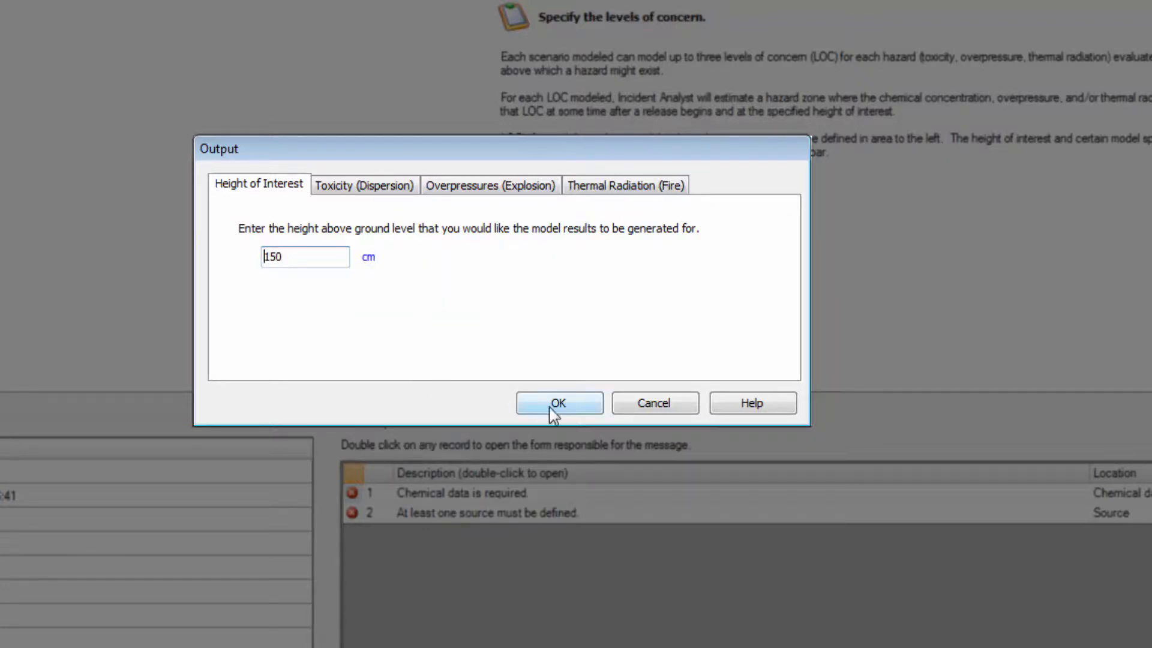
pyautogui.click(558, 403)
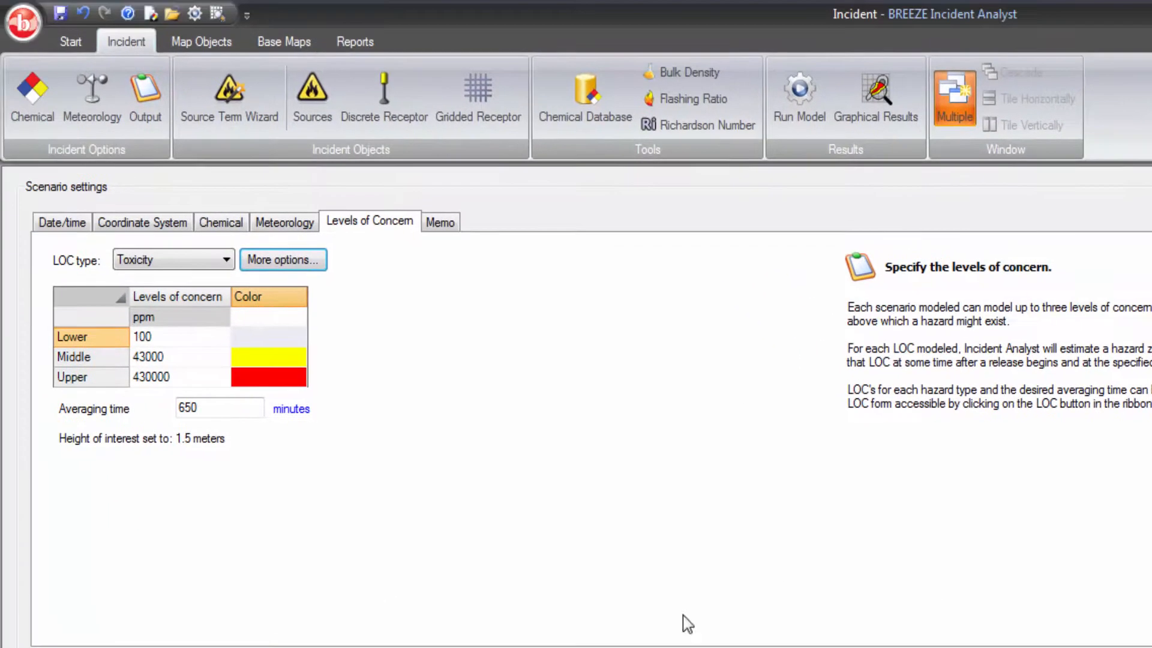
pyautogui.moveTo(616, 598)
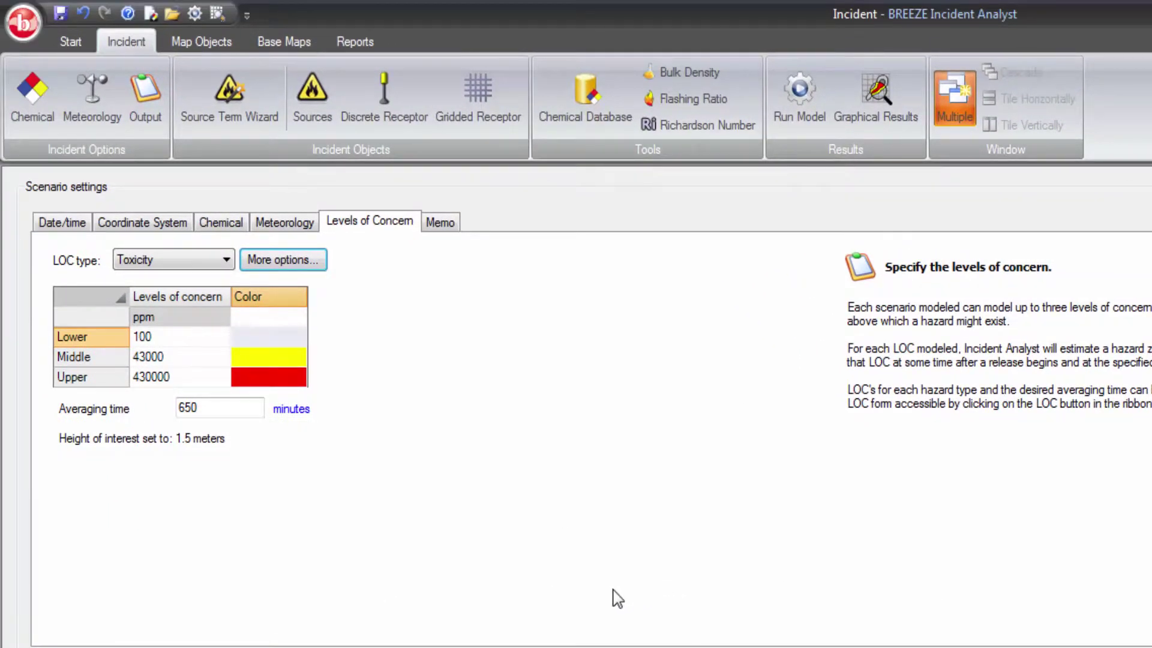